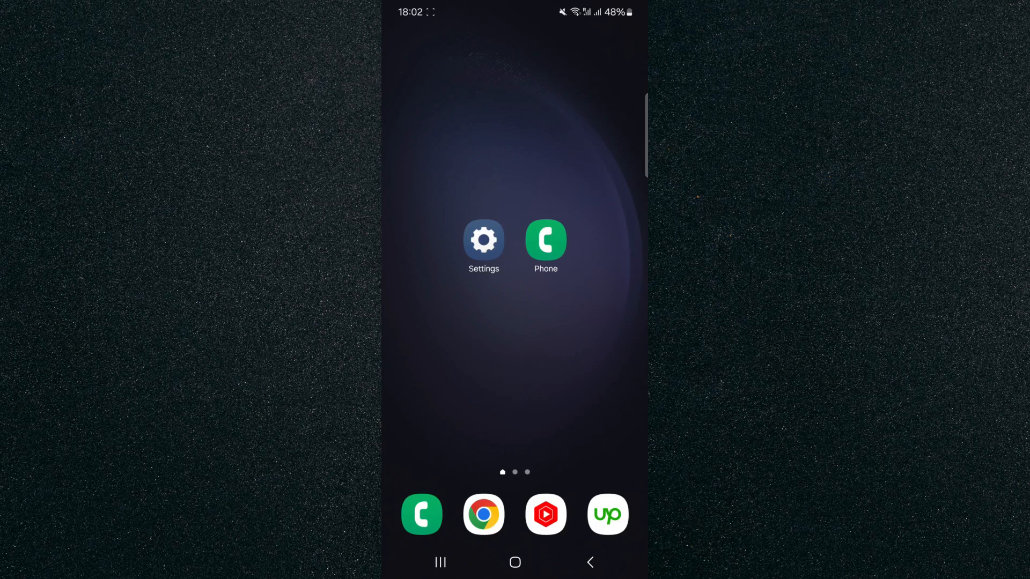
- Reach the SIM manager page from Settings via Connections, showing both SIMs on
click(484, 239)
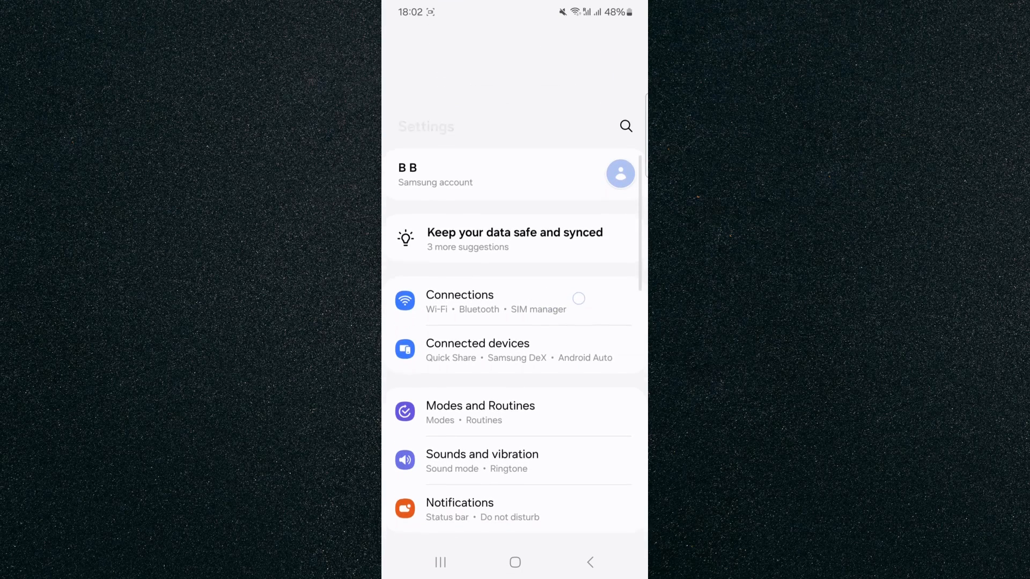
scroll(up, 3)
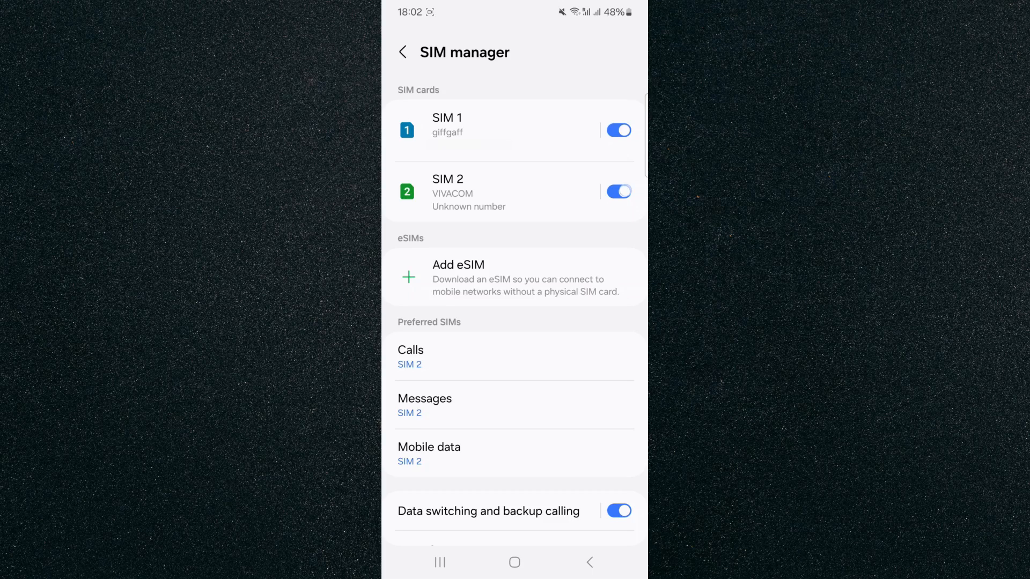
- Switch SIM 2 off and confirm, leaving SIM 1 for calls, messages and mobile data
click(617, 191)
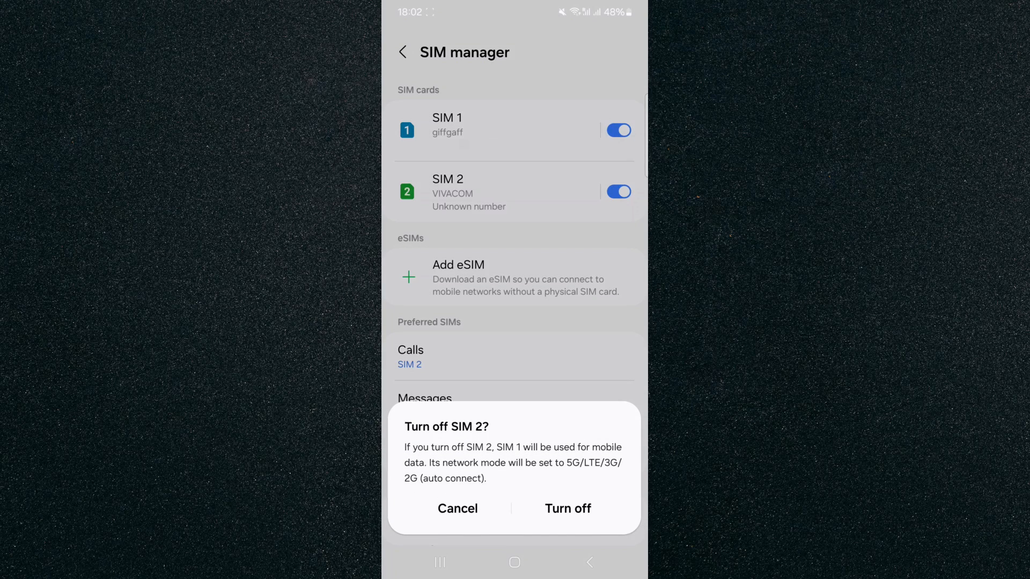
click(567, 509)
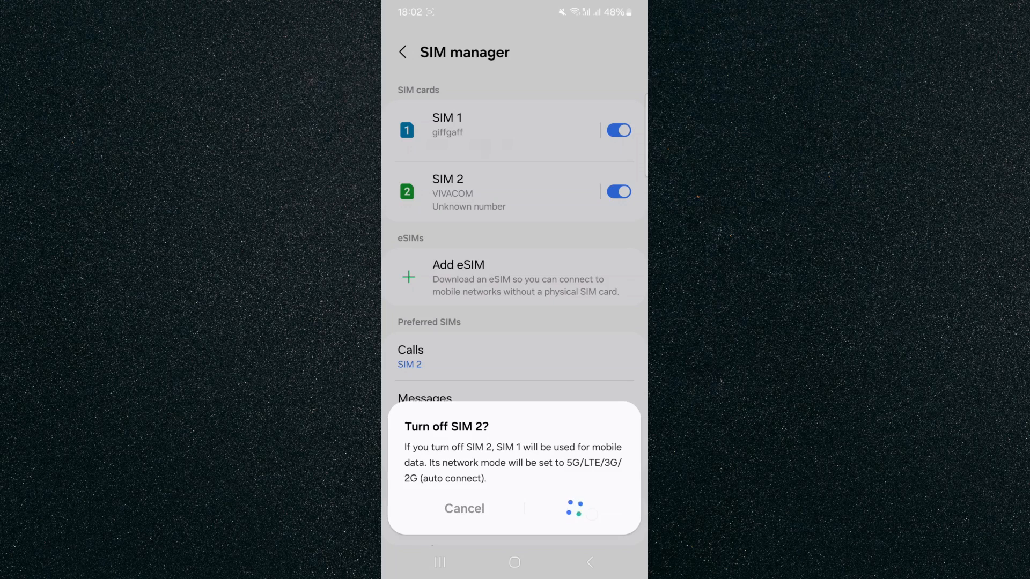
click(572, 508)
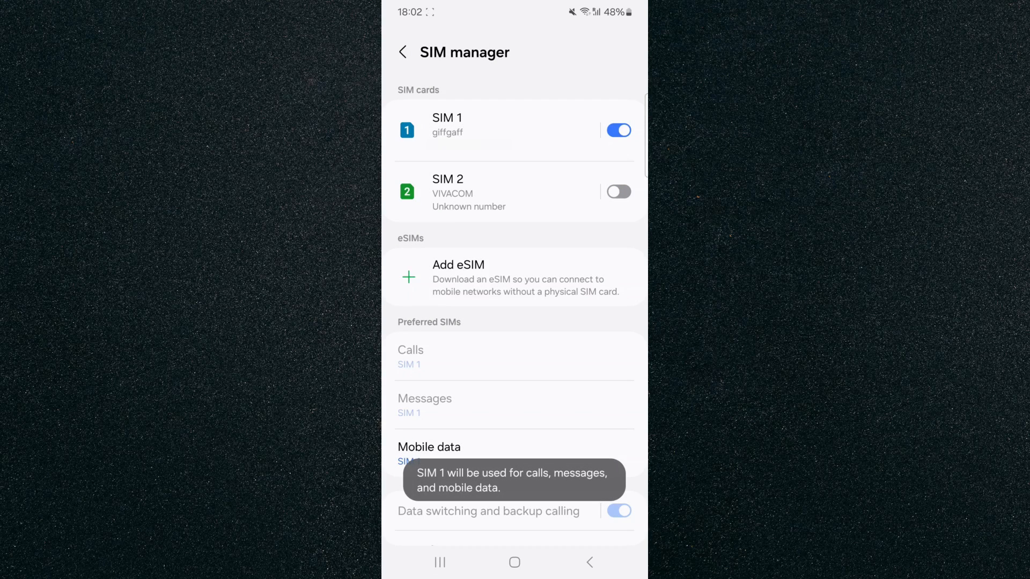